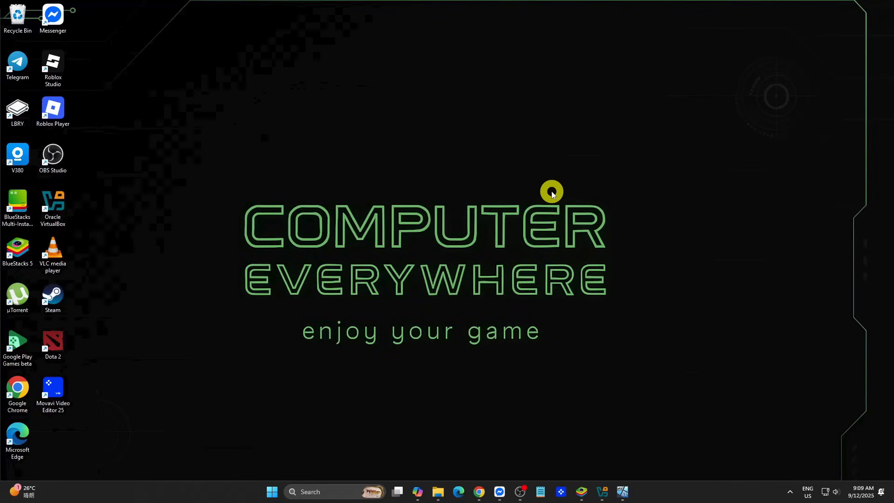
- Search the Start menu for 'local secu' to launch Local Security Policy
left_click(271, 492)
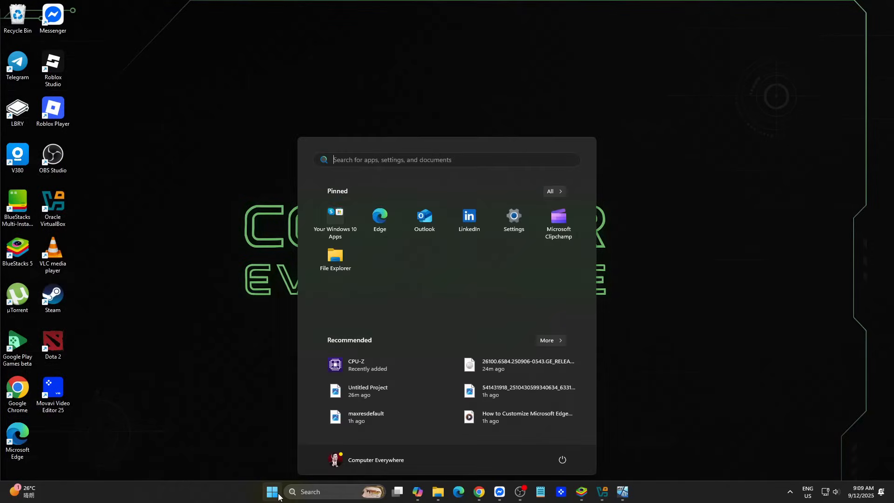
type("local secu")
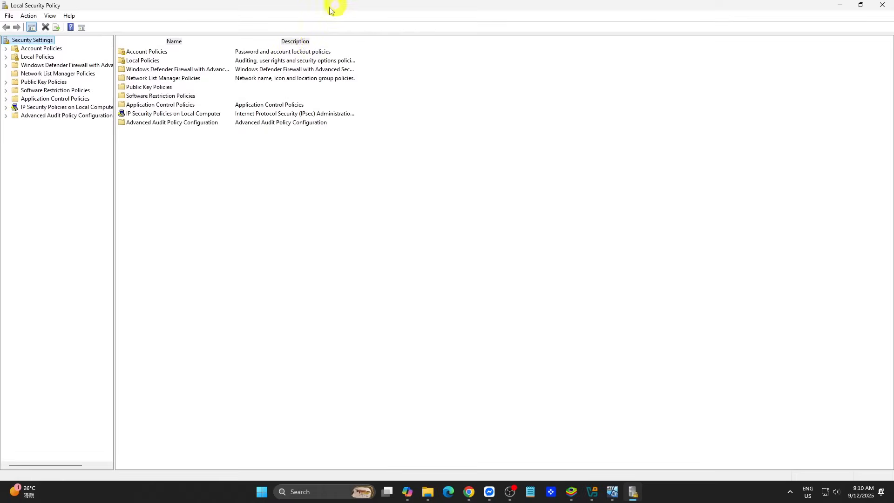
- Show the User Rights Assignment policies under Local Policies and bring up 'Allow log on locally'
left_click_drag(114, 228, 246, 228)
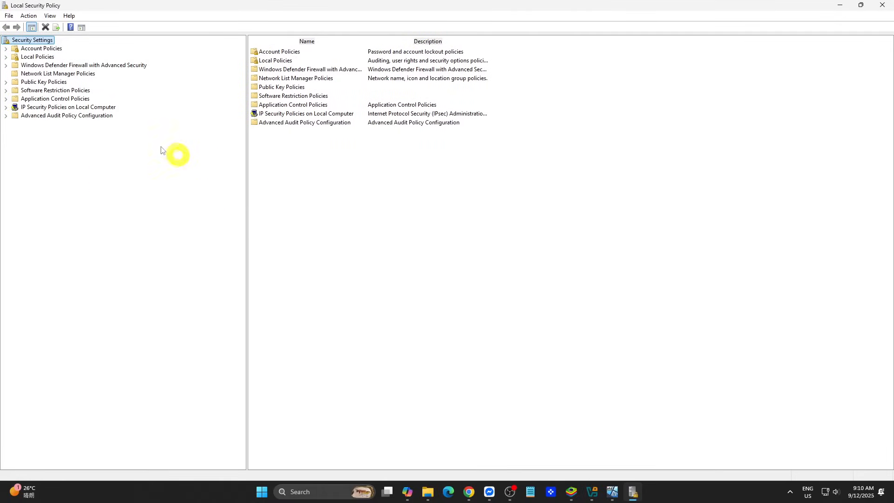
left_click(6, 56)
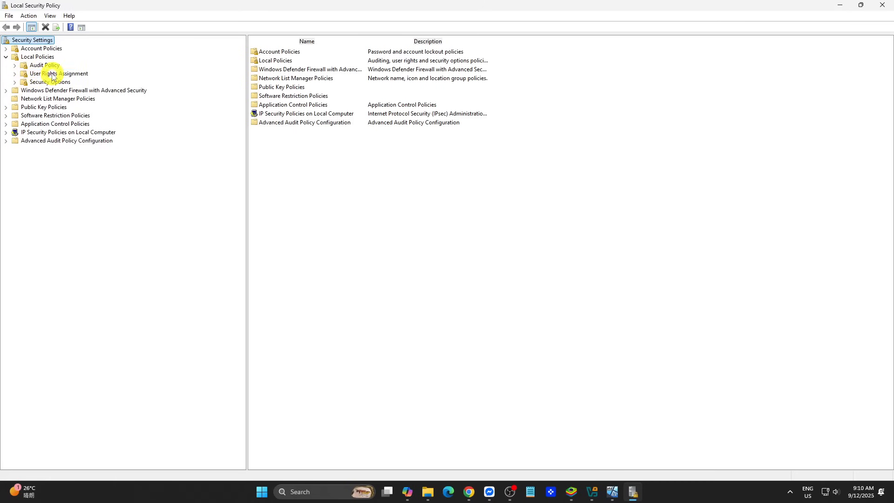
left_click(60, 73)
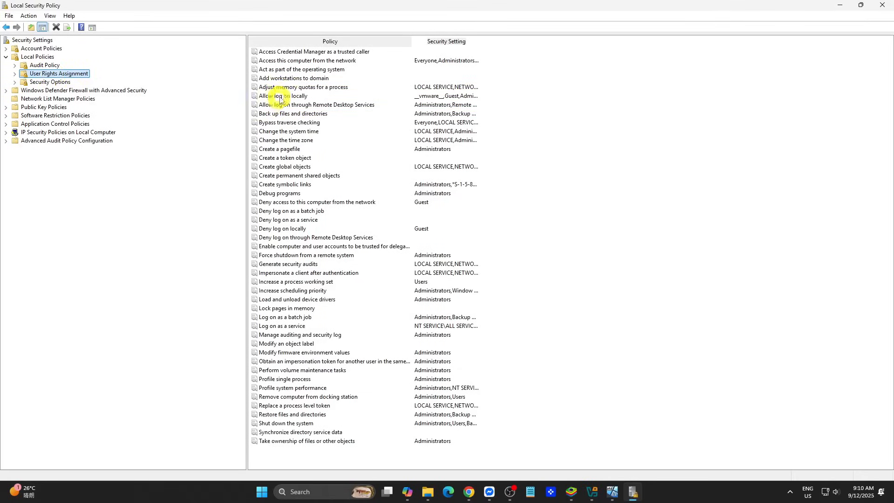
double_click(282, 96)
type("dan")
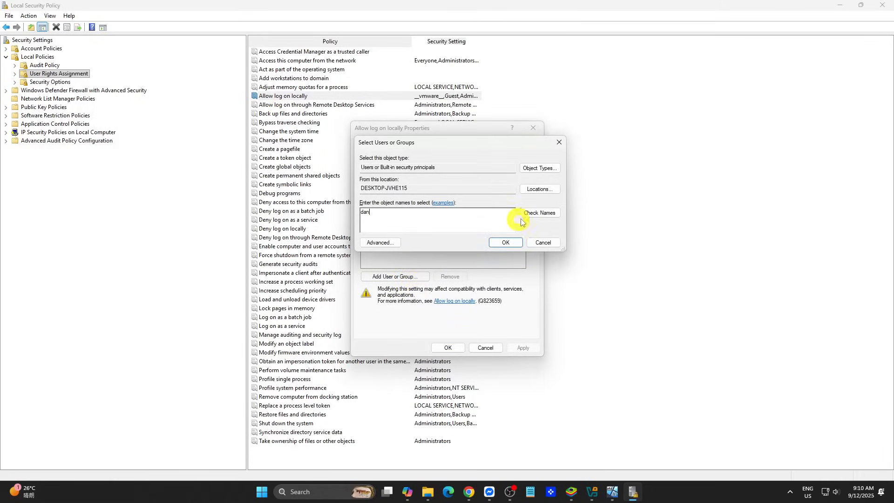
- Add Dan's resolved account to 'Allow log on locally' and confirm the change
left_click(538, 213)
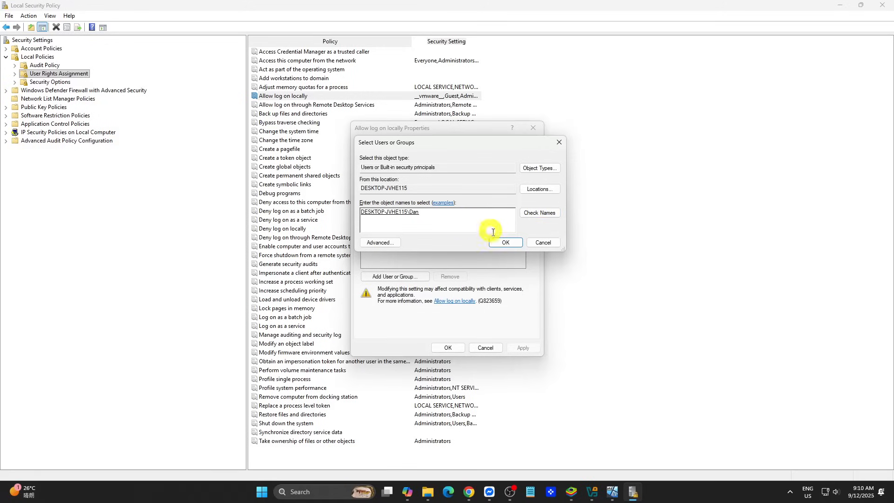
left_click(504, 242)
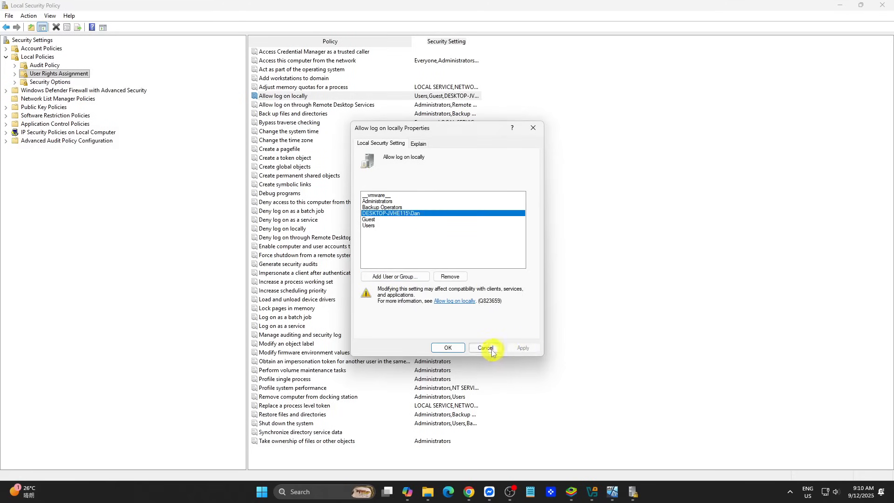
left_click(485, 348)
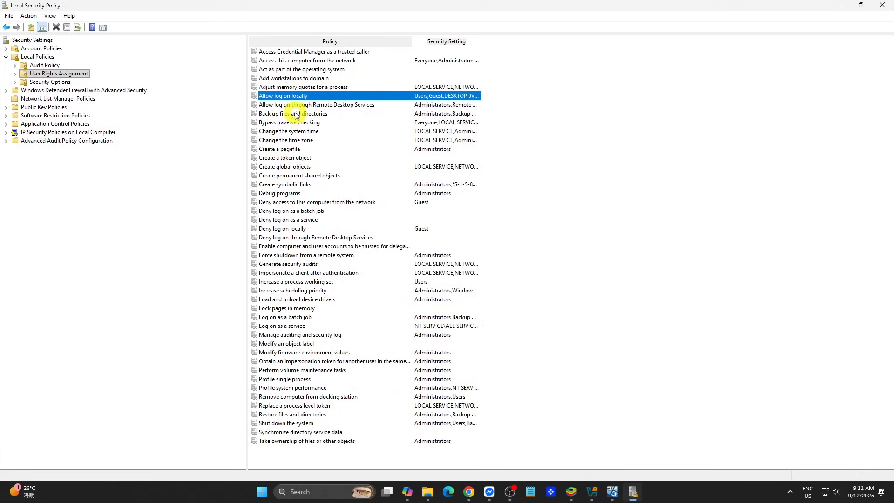
- Add user 'dan' to 'Allow log on through Remote Desktop Services' and apply it
double_click(315, 104)
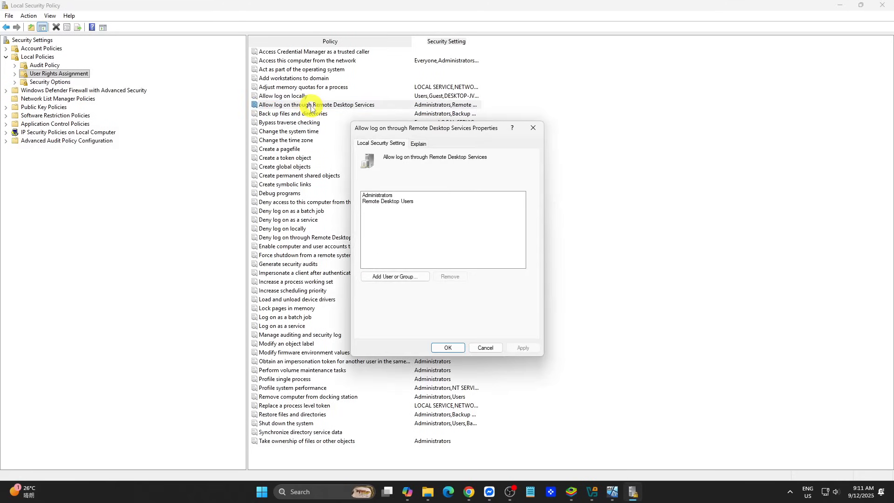
left_click(395, 277)
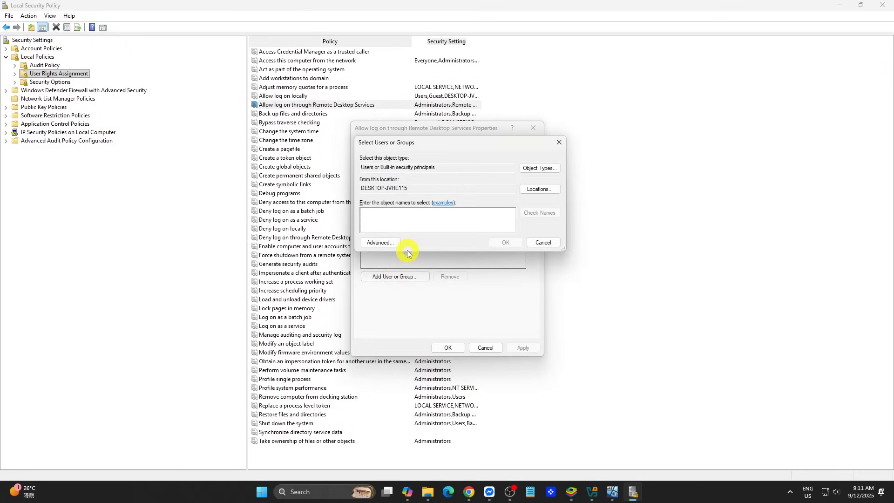
type("dan")
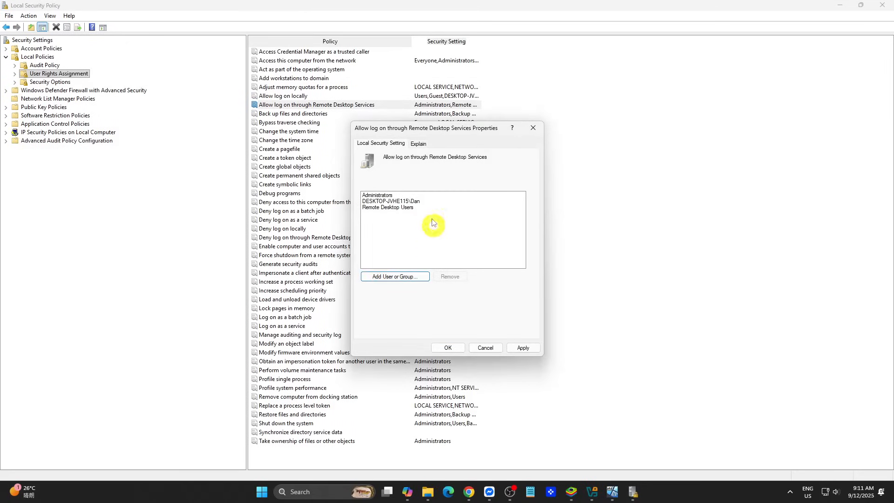
left_click(447, 348)
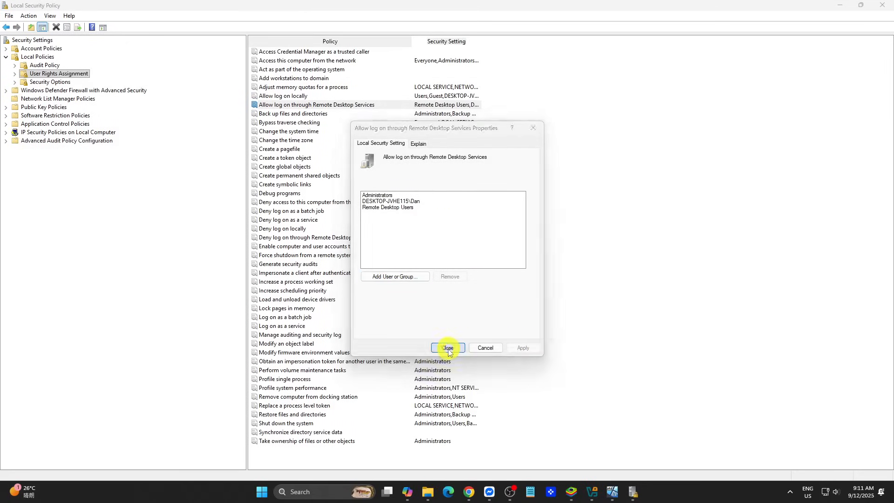
left_click(447, 348)
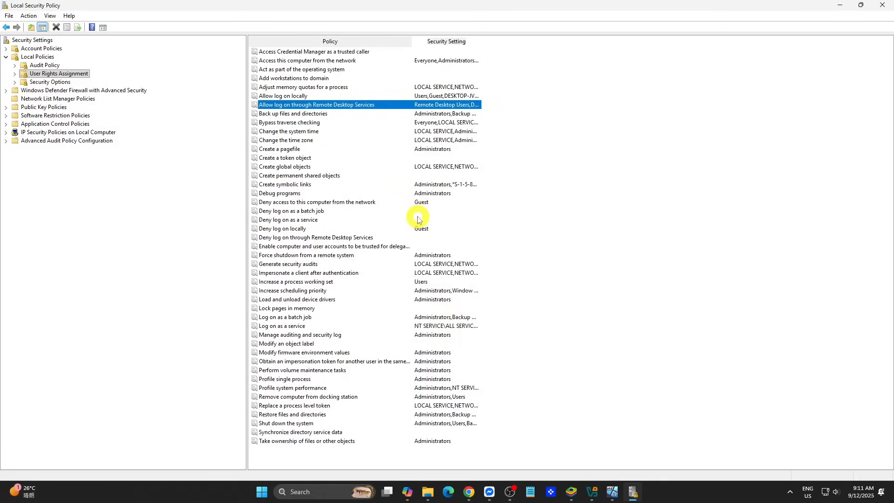